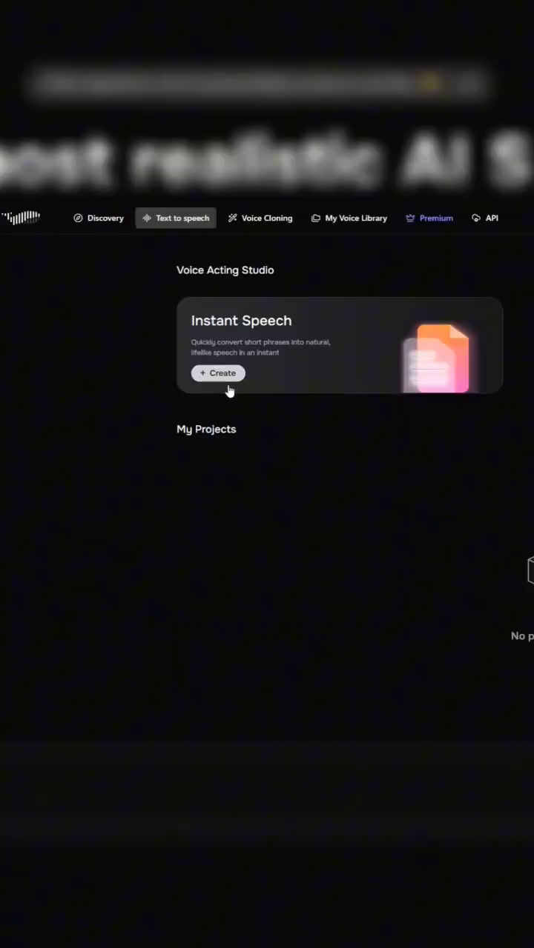
Start an Instant Speech project to bring up the List of Models.
click(218, 373)
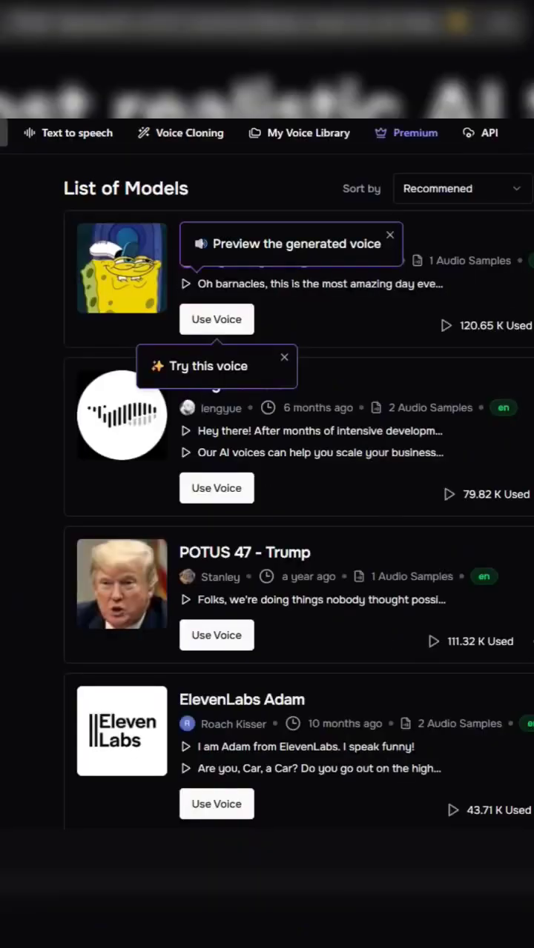
Browse the model list and generate speech with the POTUS 47 - Trump voice.
scroll(down, 3)
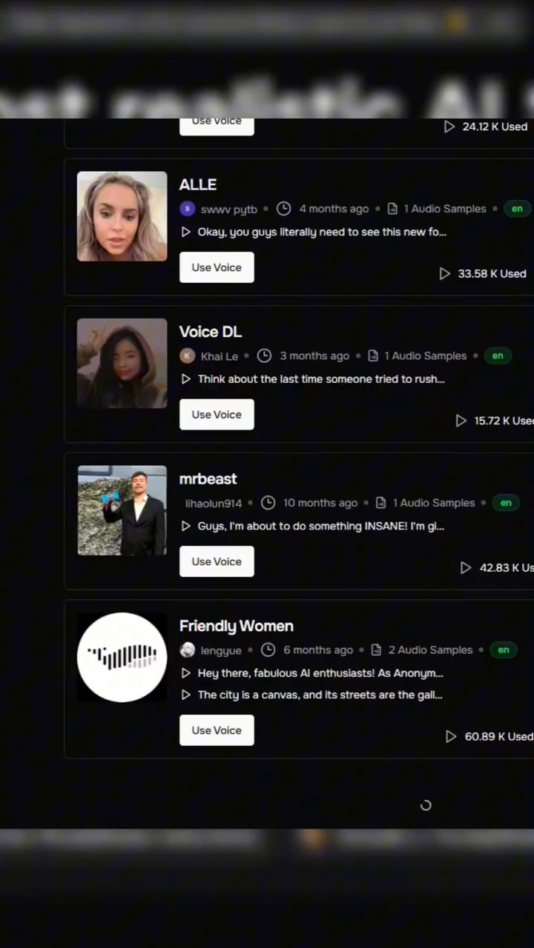
scroll(down, 3)
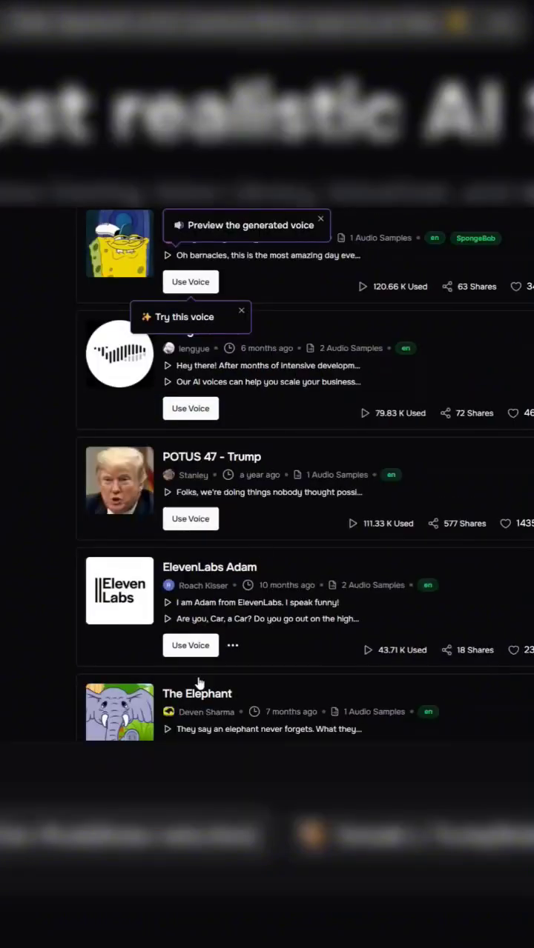
click(189, 518)
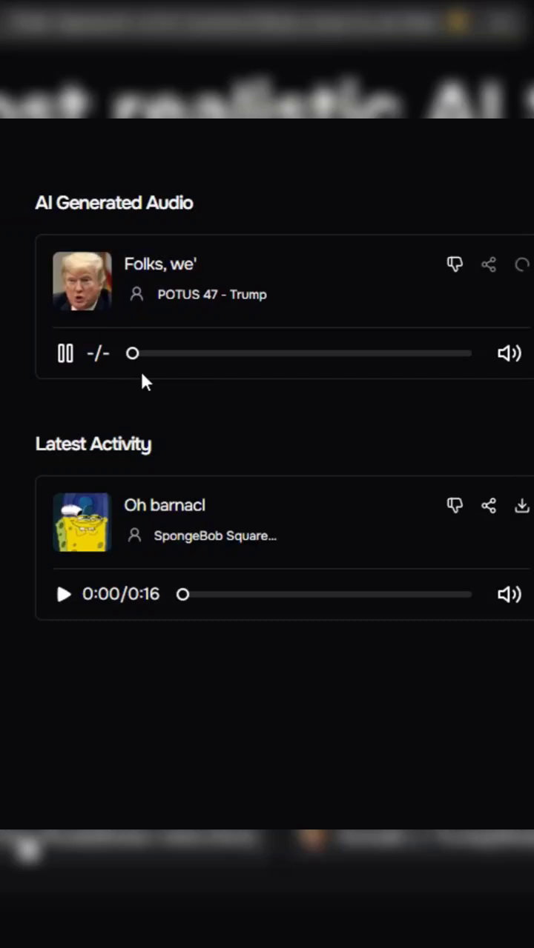
Go to Voice Cloning and open the file chooser to upload a sample.
click(64, 594)
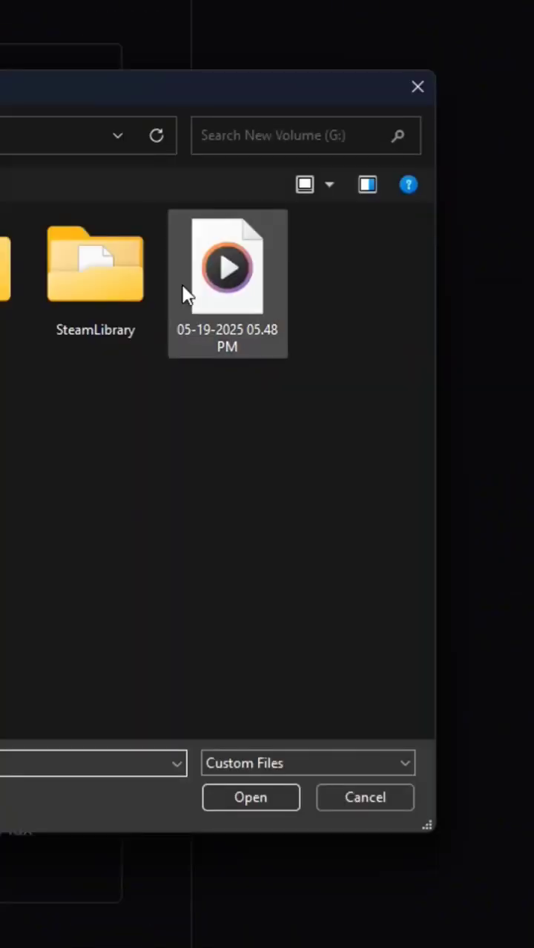
Upload the '05-19-2025 05.48 PM.m4a' sample and scroll down the cloning form.
click(250, 797)
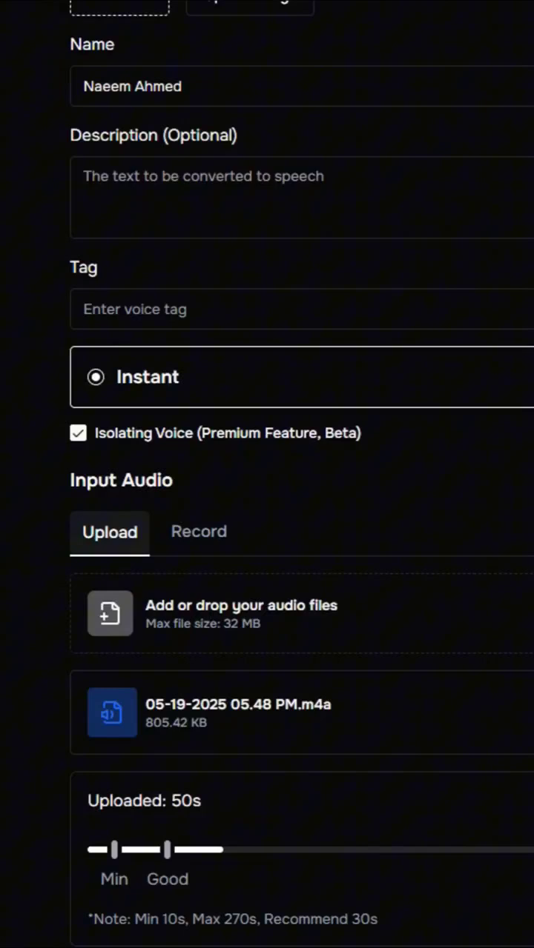
scroll(down, 3)
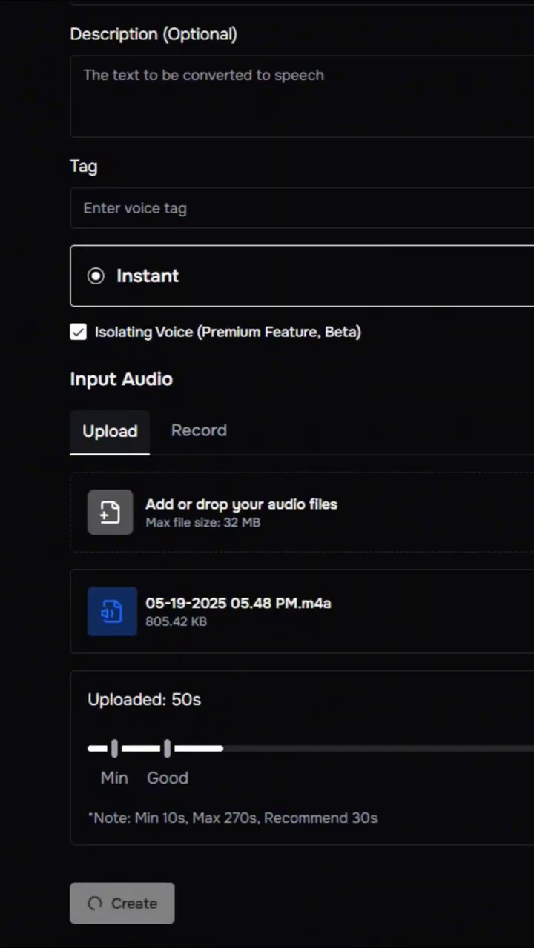